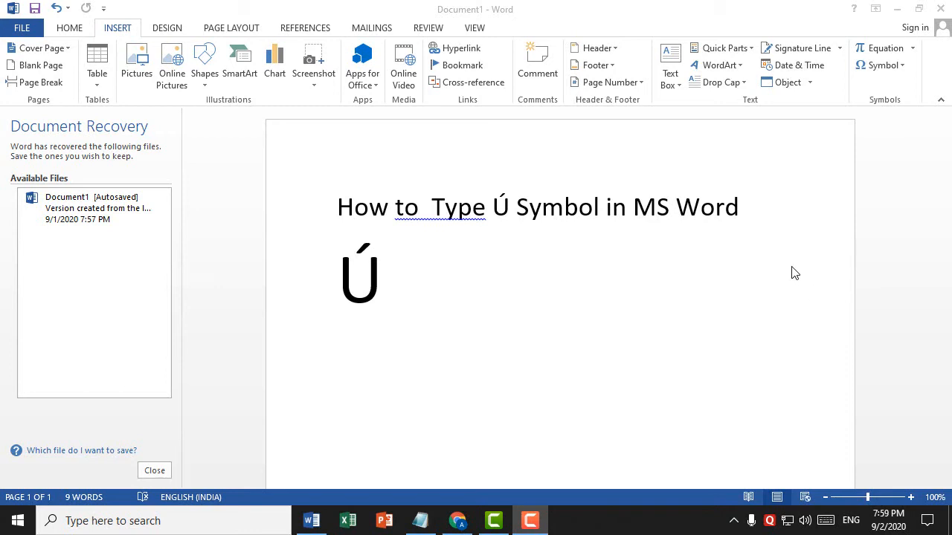
mouse_move(671, 245)
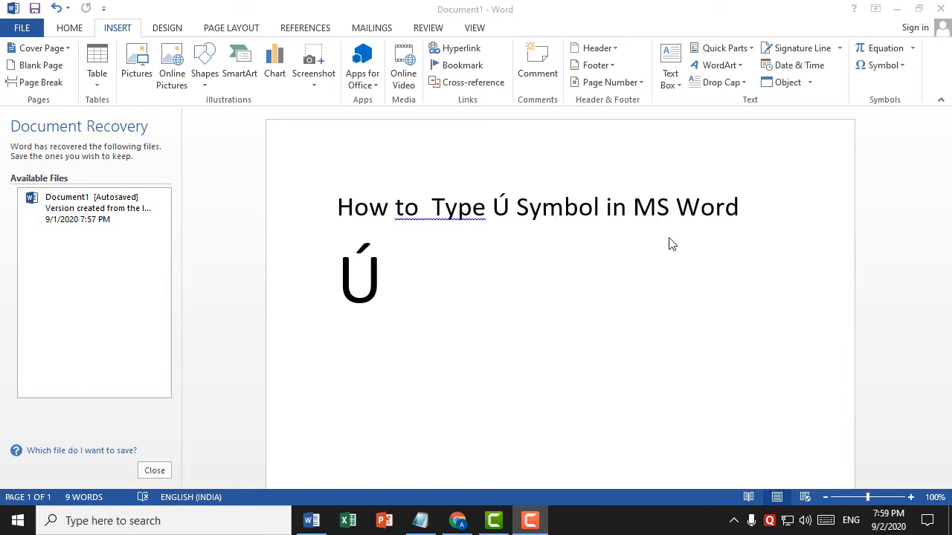
mouse_move(557, 239)
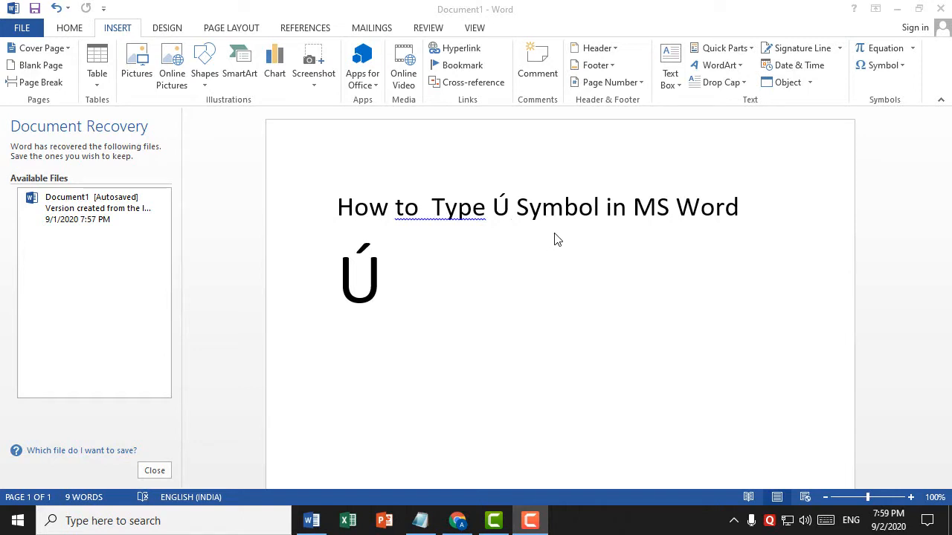
mouse_move(588, 234)
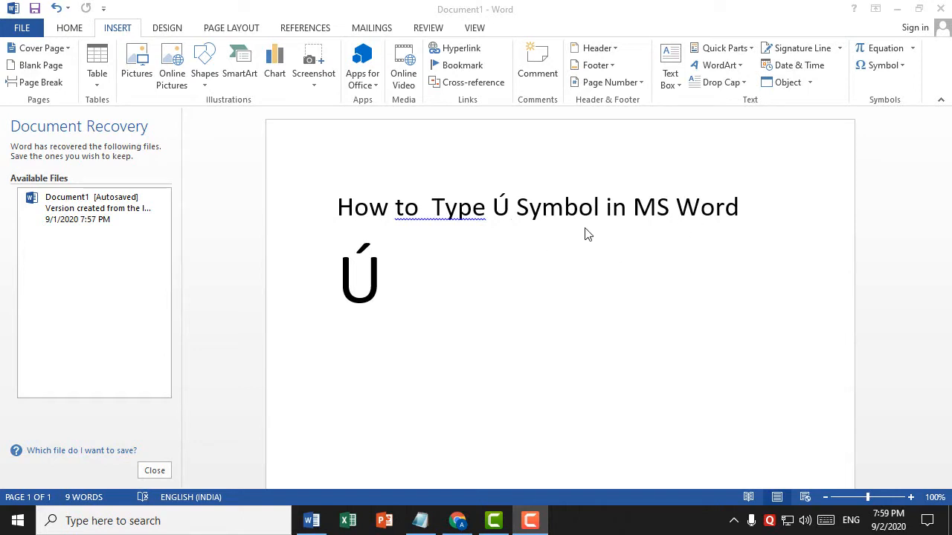
mouse_move(405, 162)
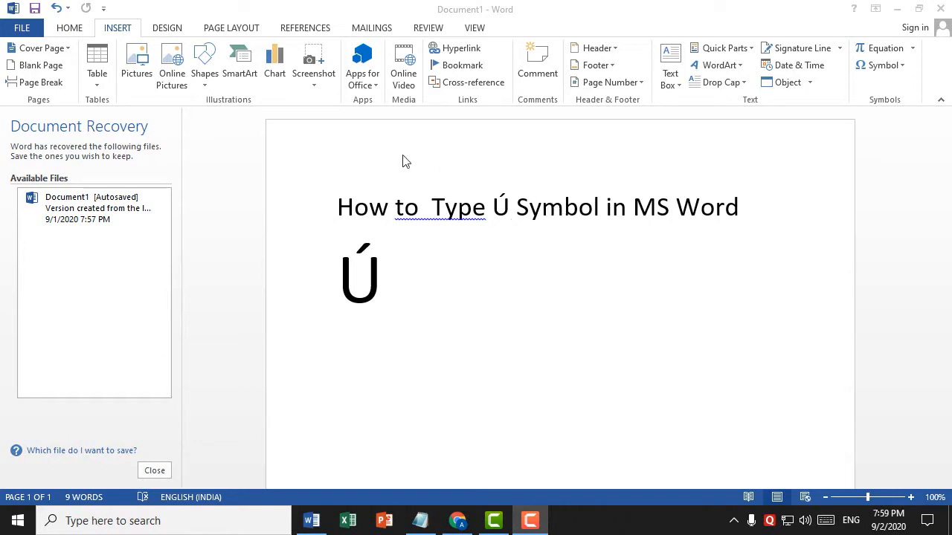
Step: Insert a second Ú beside the first via More Symbols, then close the dialog
left_click(383, 278)
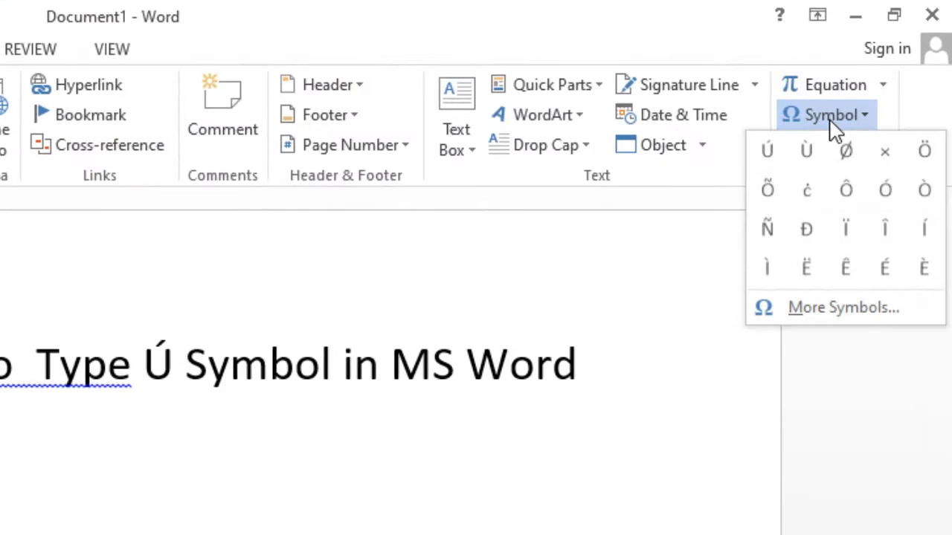
mouse_move(829, 316)
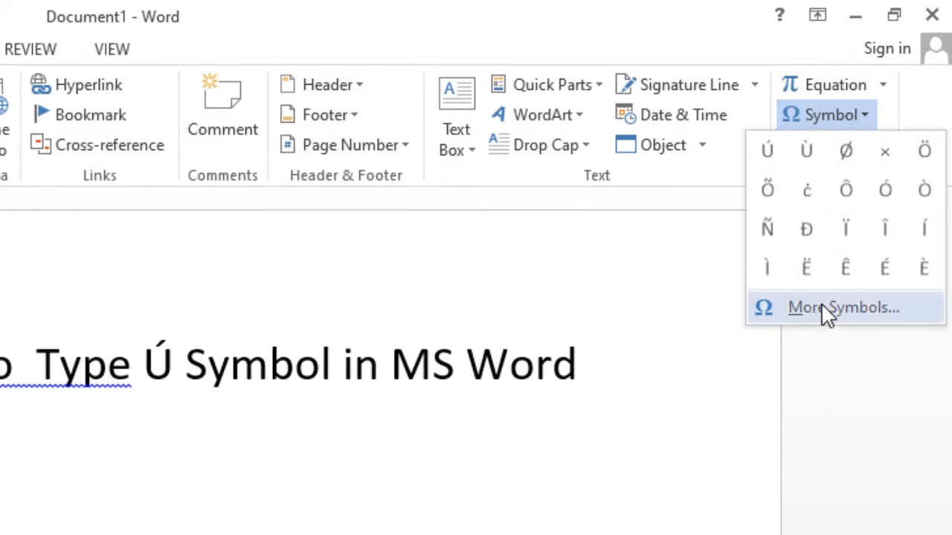
left_click(842, 307)
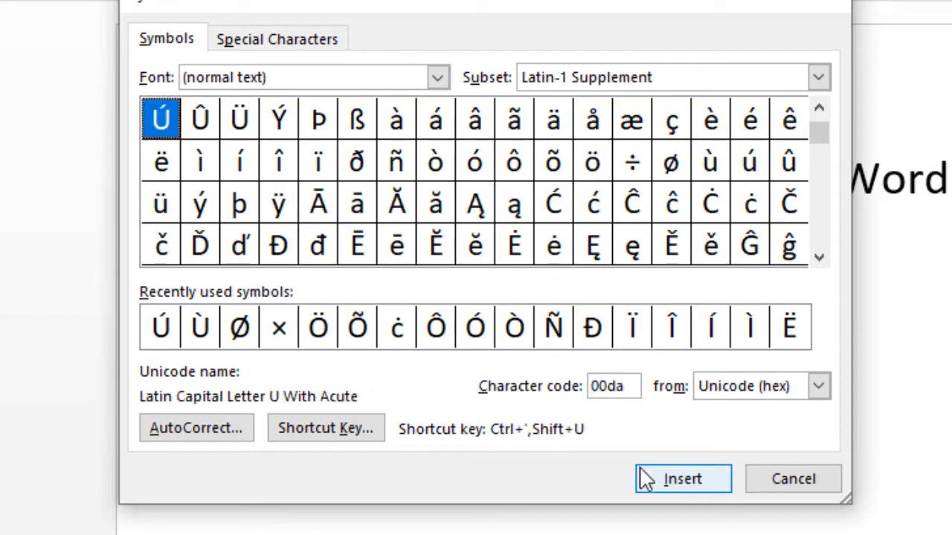
mouse_move(682, 491)
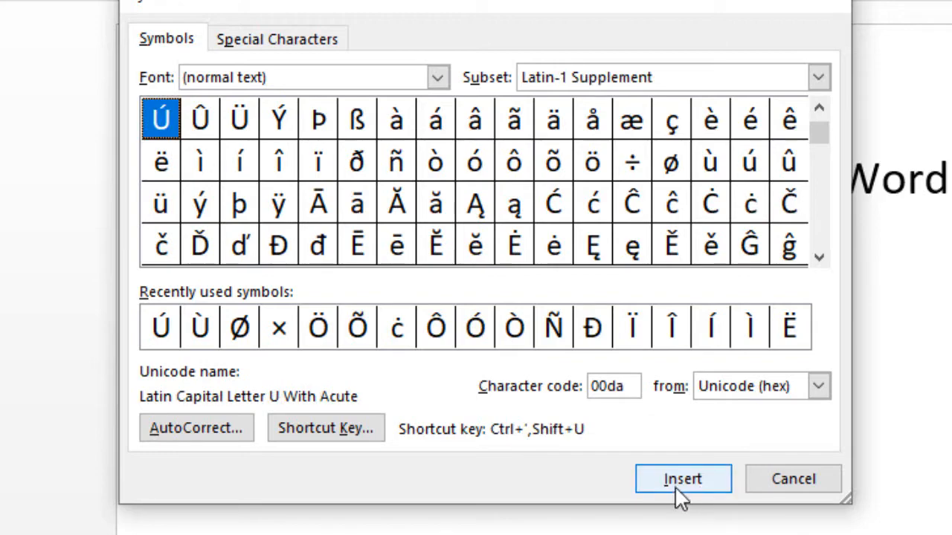
left_click(681, 478)
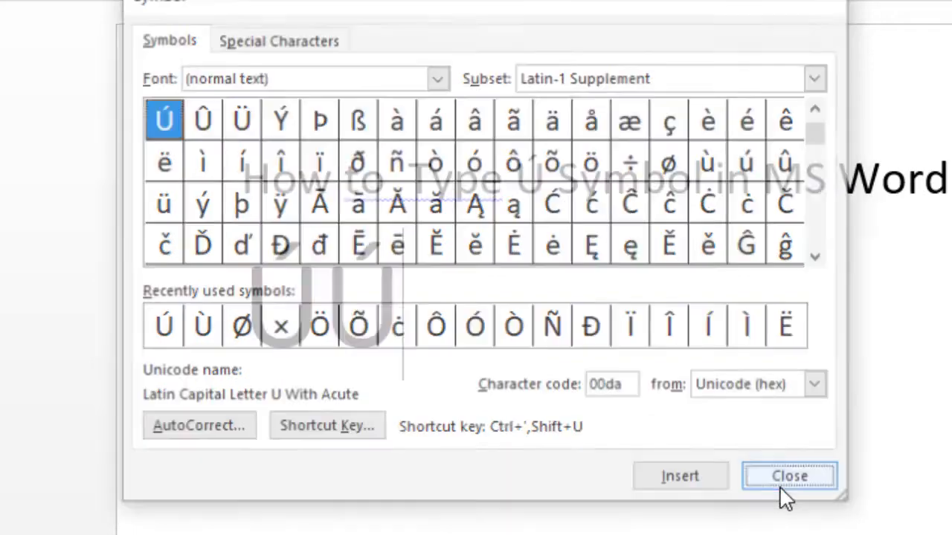
left_click(789, 476)
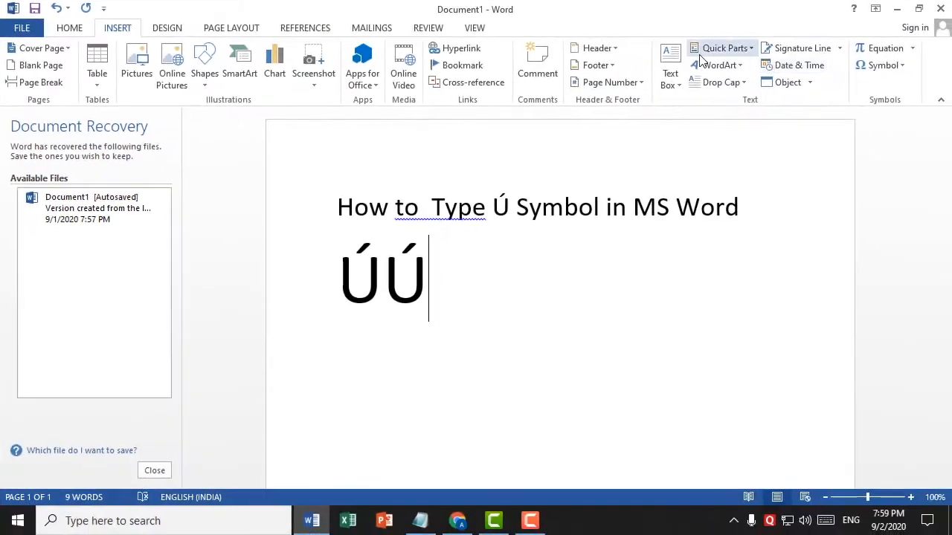
Step: Open the Symbol dropdown on the Insert tab
left_click(882, 65)
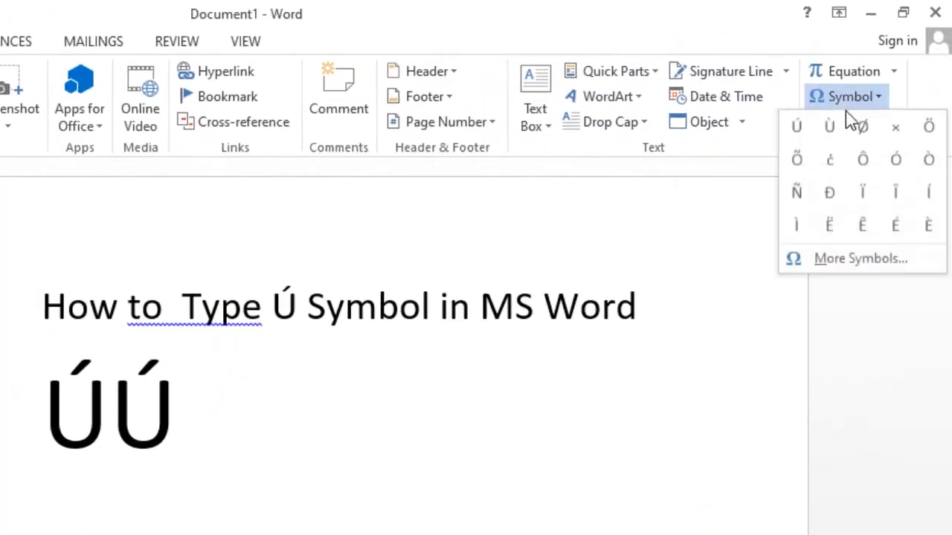
Step: Insert three more Ú characters using character code 00DA, then close the dialog
left_click(860, 258)
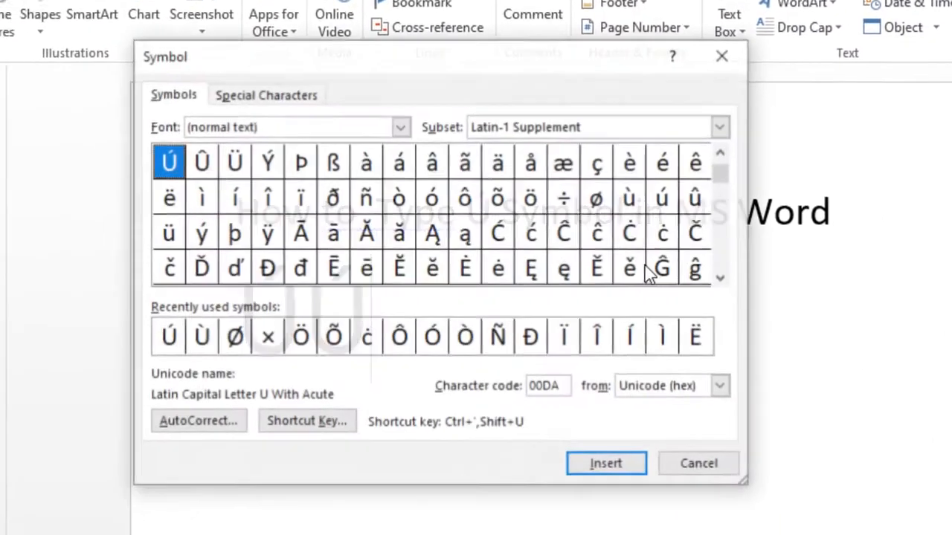
left_click(628, 267)
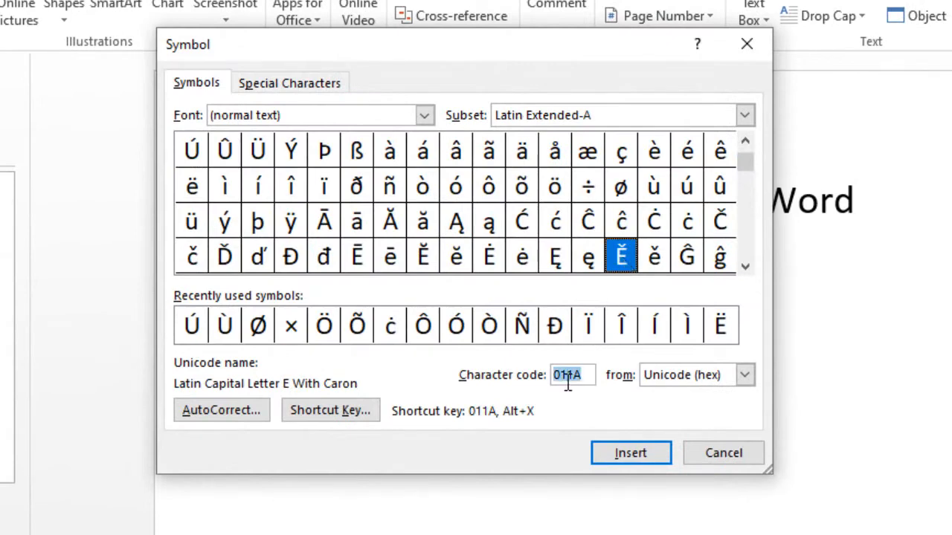
mouse_move(558, 426)
type("00")
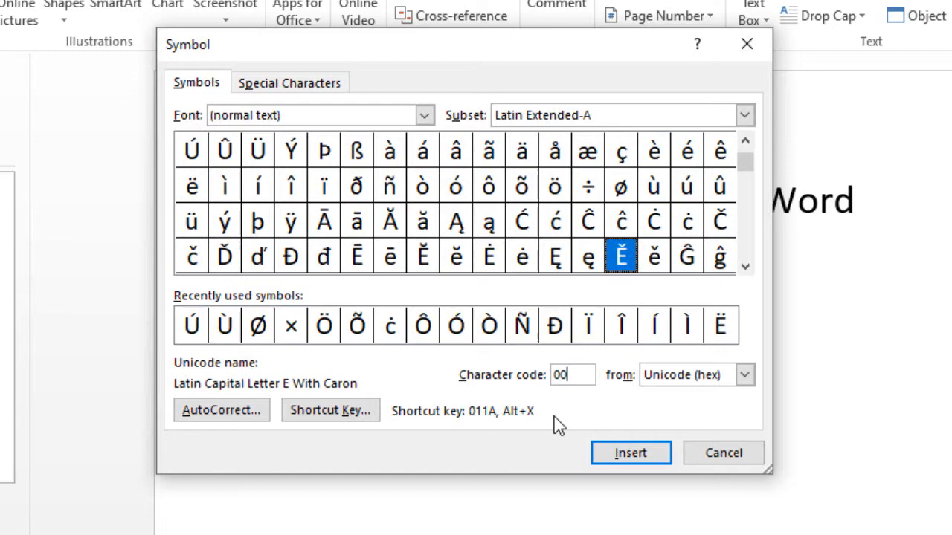
left_click(190, 149)
type("da")
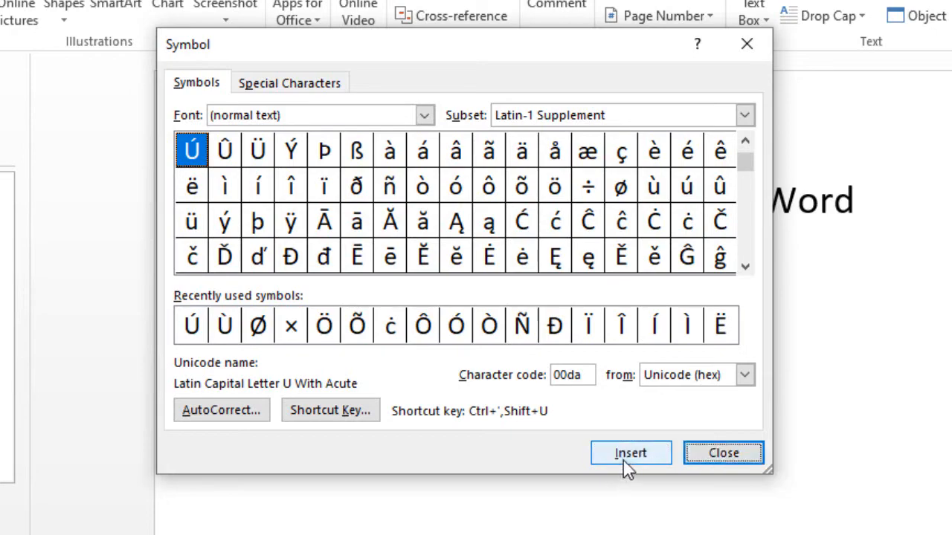
mouse_move(693, 442)
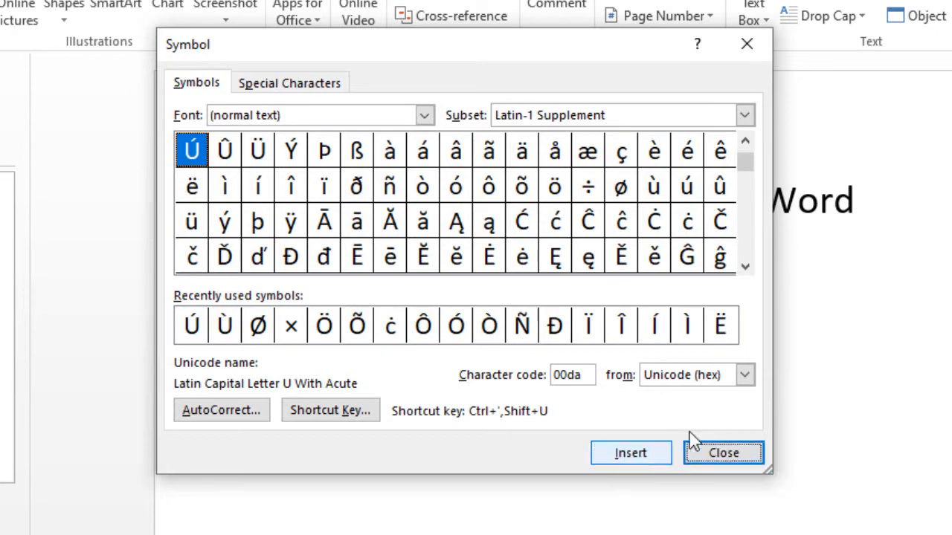
left_click(722, 452)
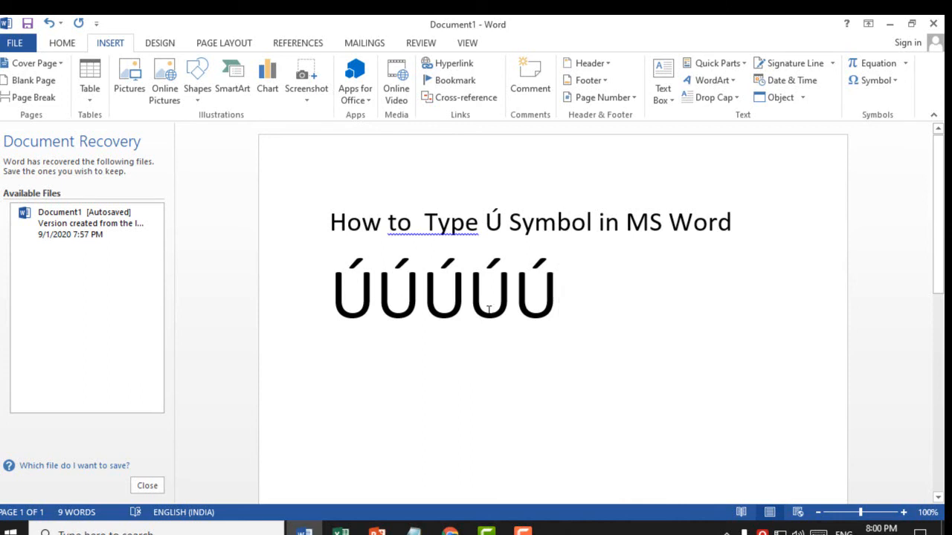
left_click(559, 294)
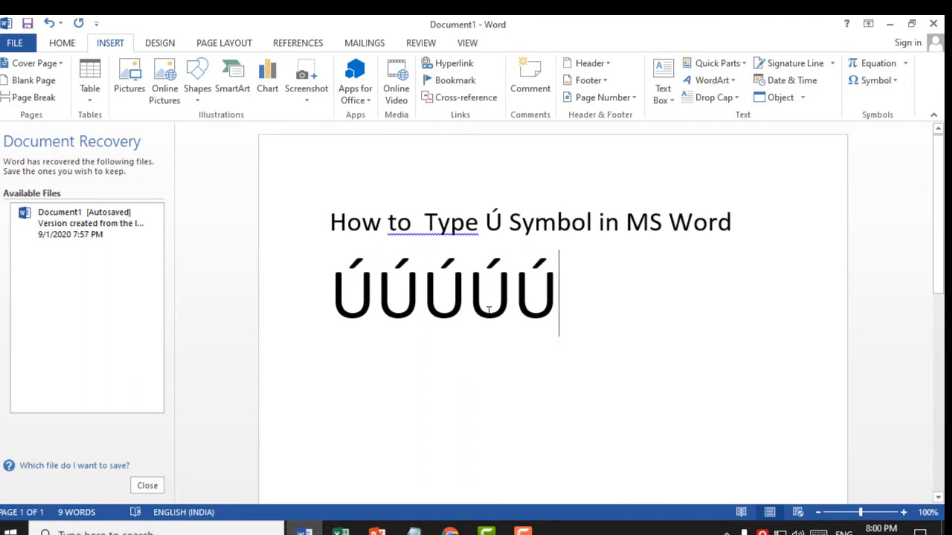